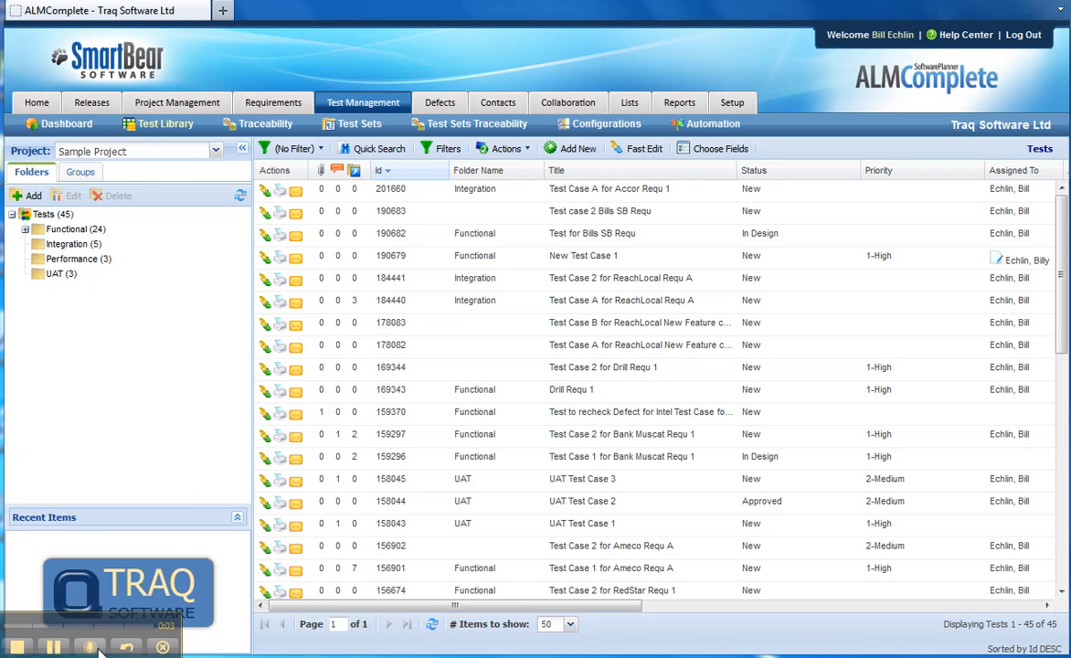
mouse_move(172, 172)
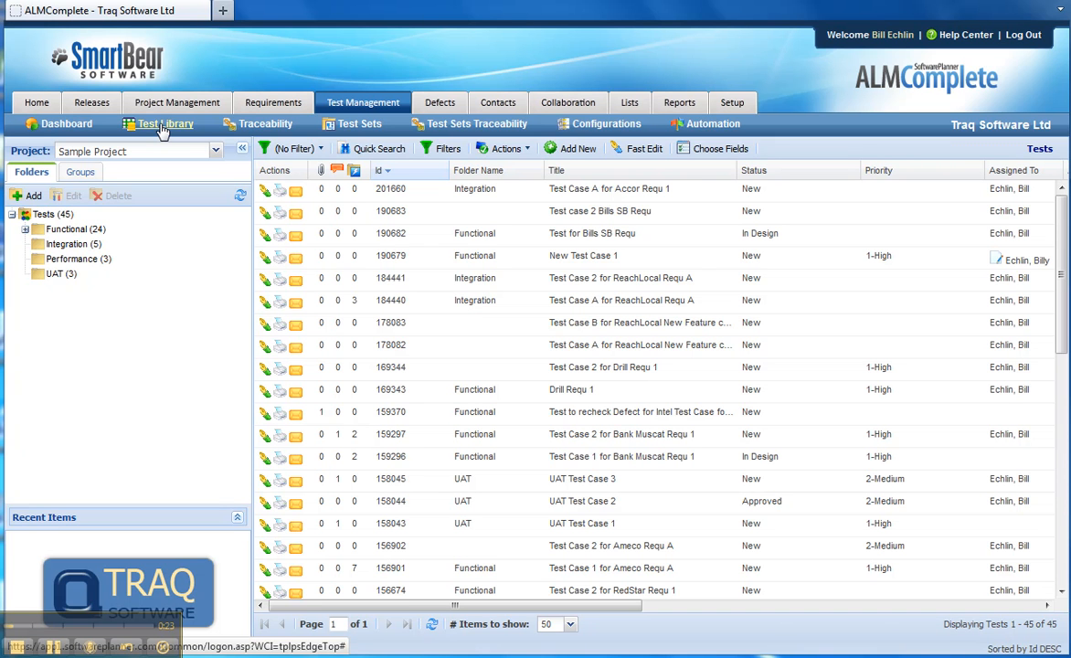
mouse_move(122, 121)
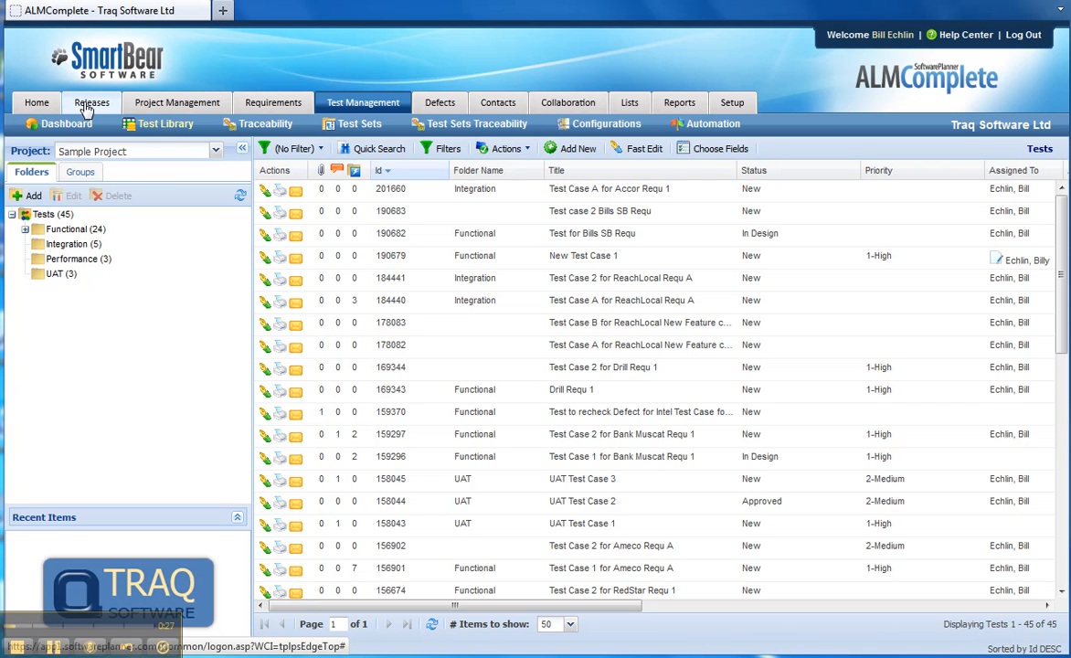
mouse_move(512, 118)
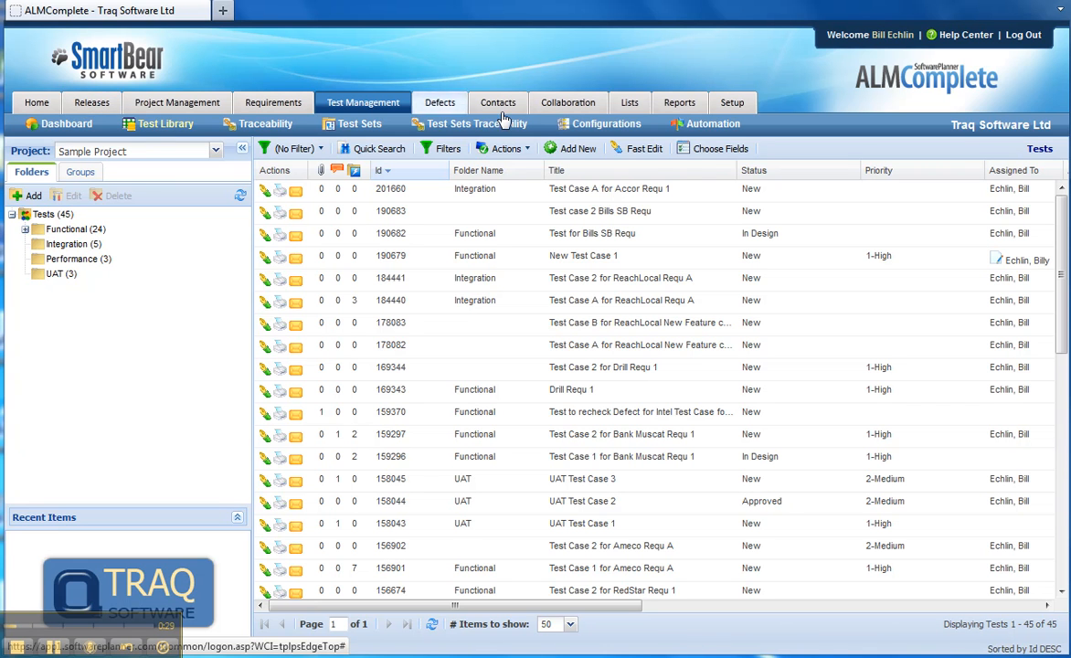
mouse_move(567, 128)
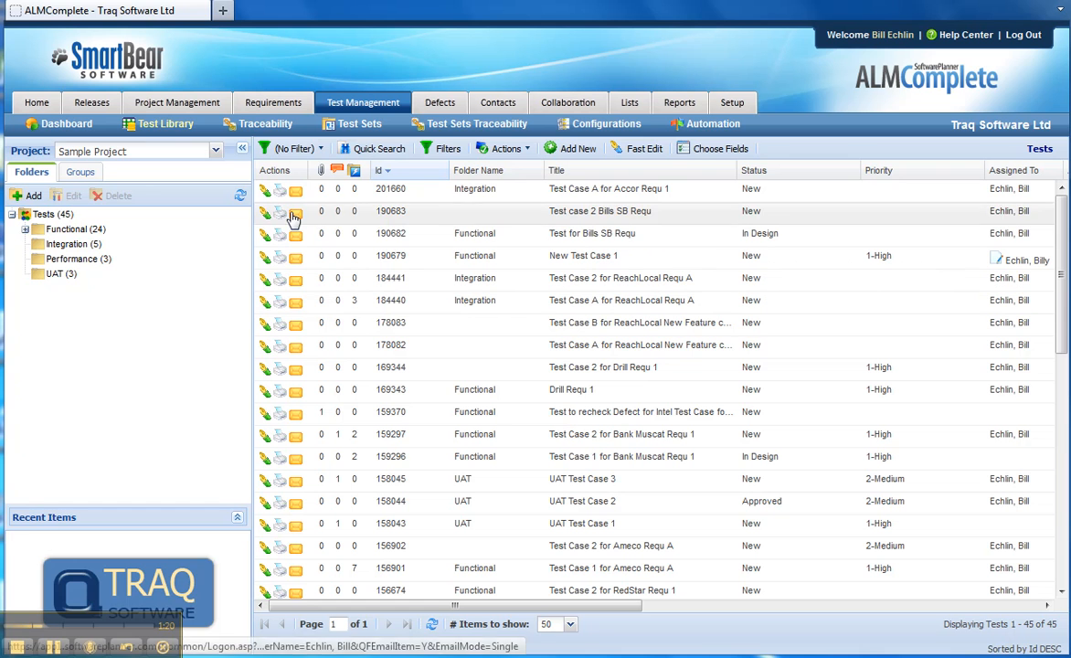
mouse_move(71, 234)
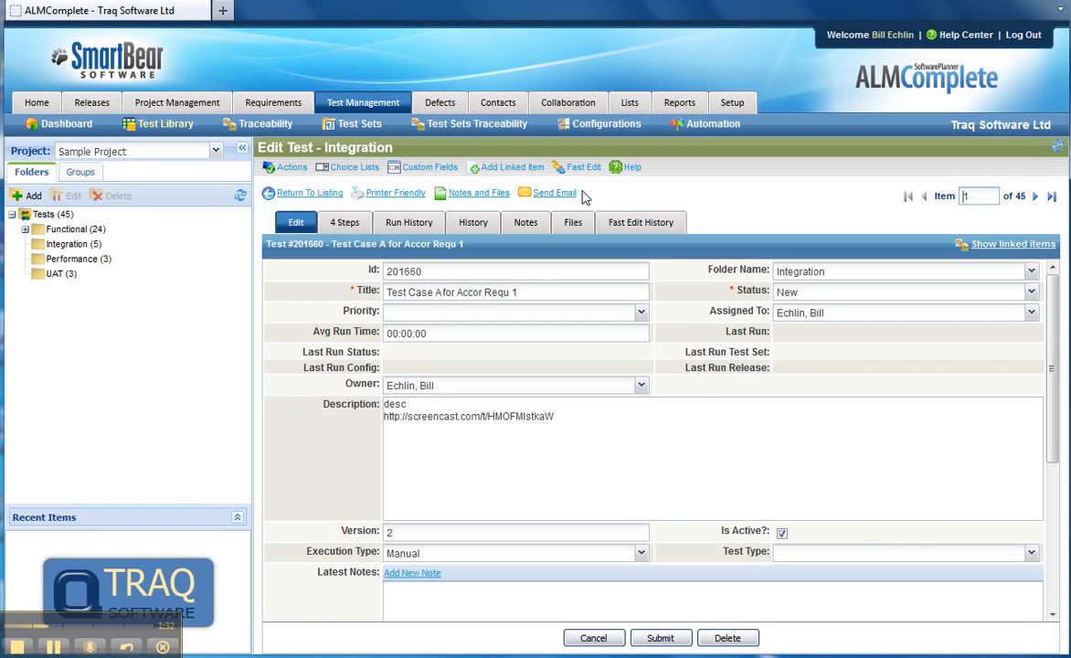
mouse_move(815, 293)
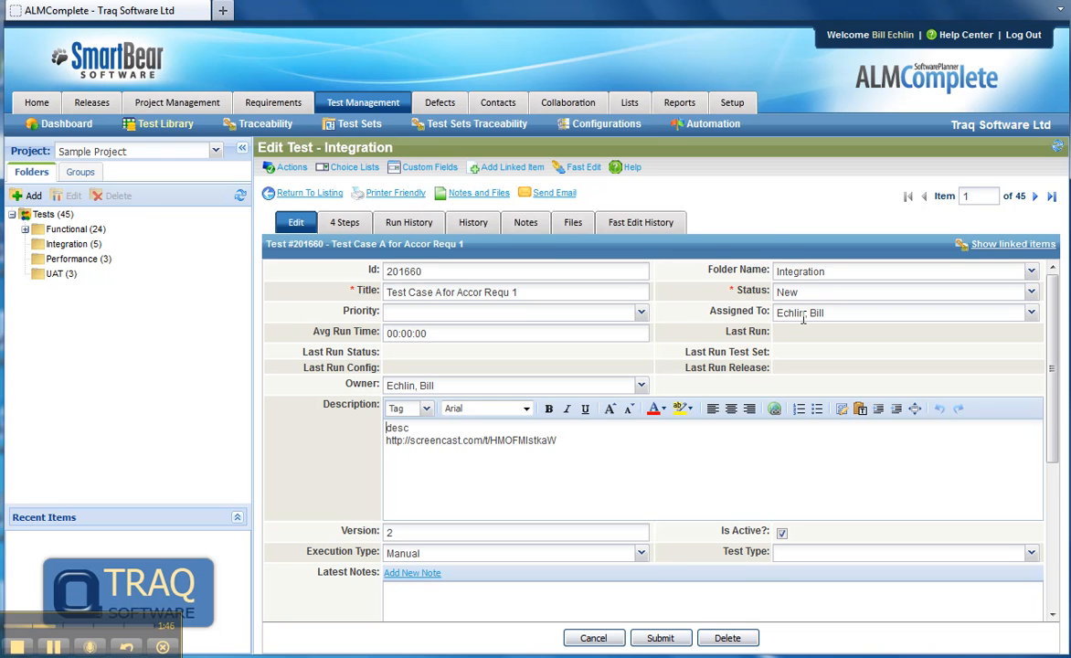
- View the steps of test case 201660, then return to the full test list
left_click(344, 222)
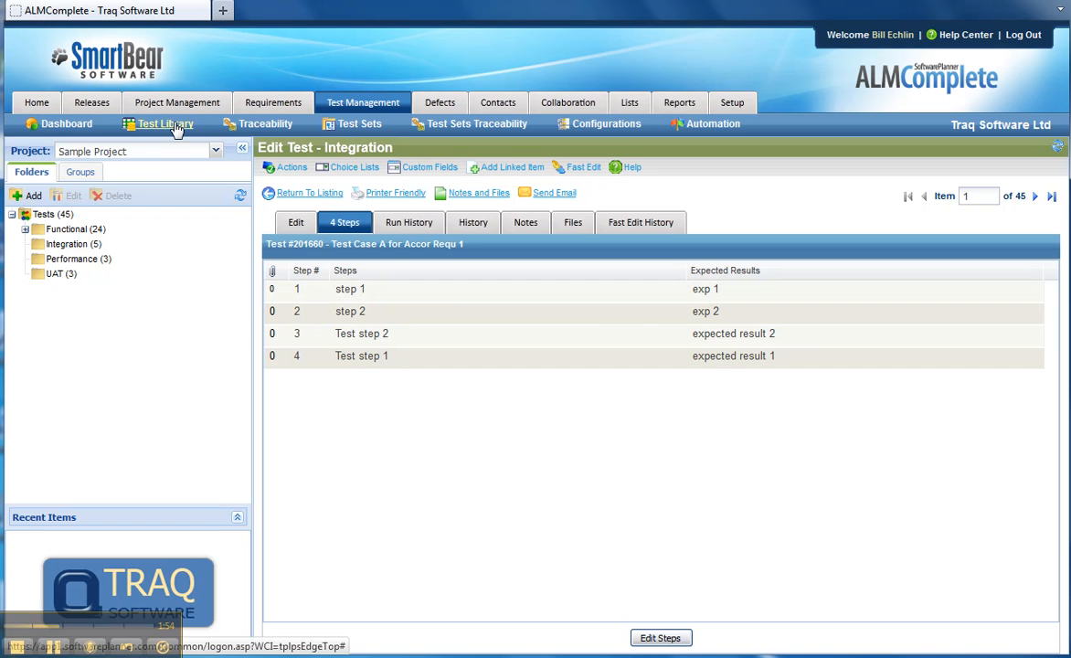
left_click(166, 124)
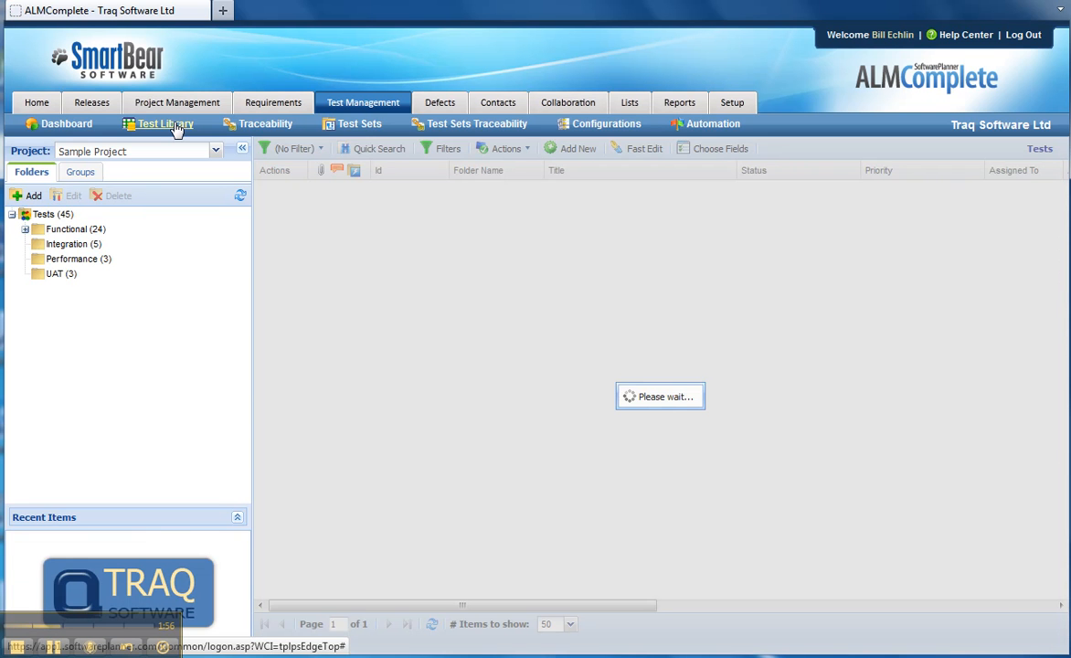
left_click(165, 123)
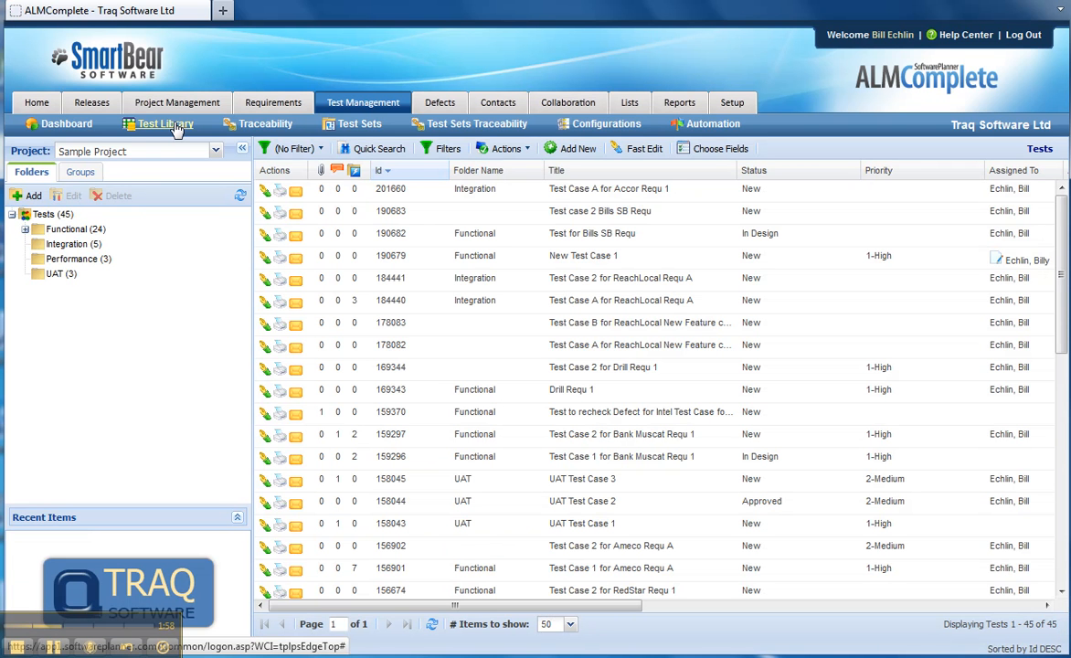
mouse_move(256, 95)
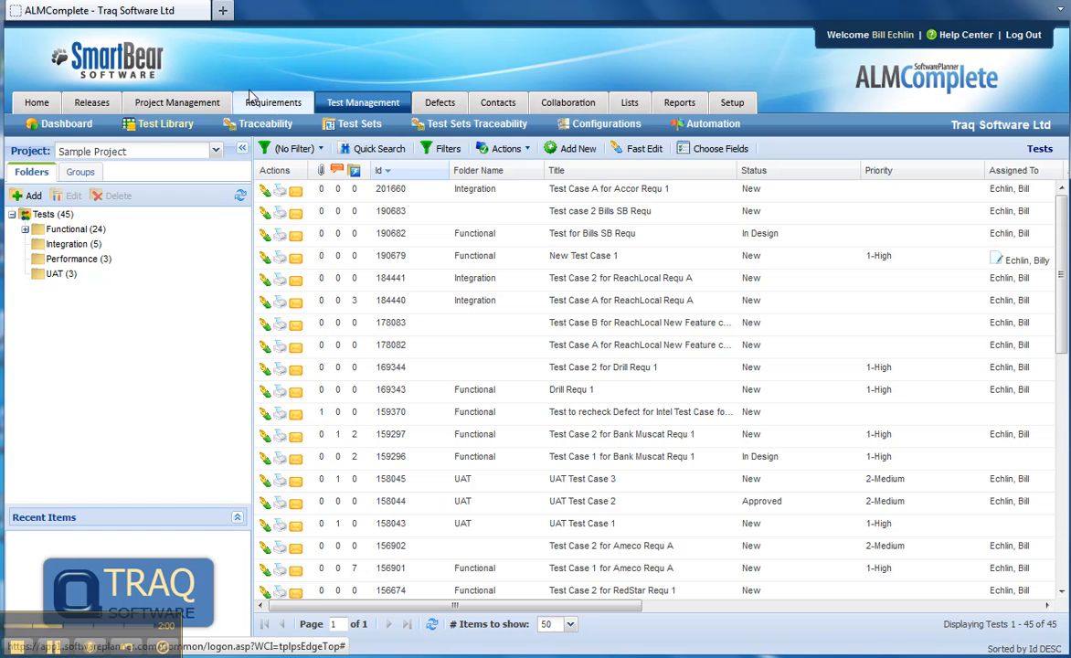
- Browse the Releases tree to show Version 1.0 and its builds
left_click(89, 101)
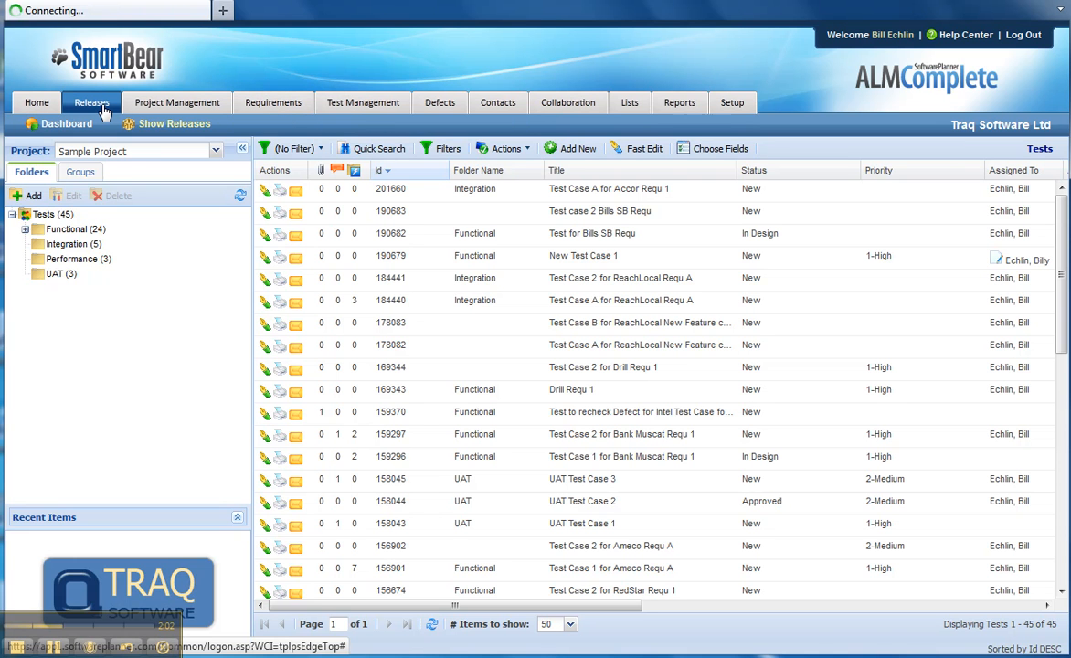
left_click(91, 101)
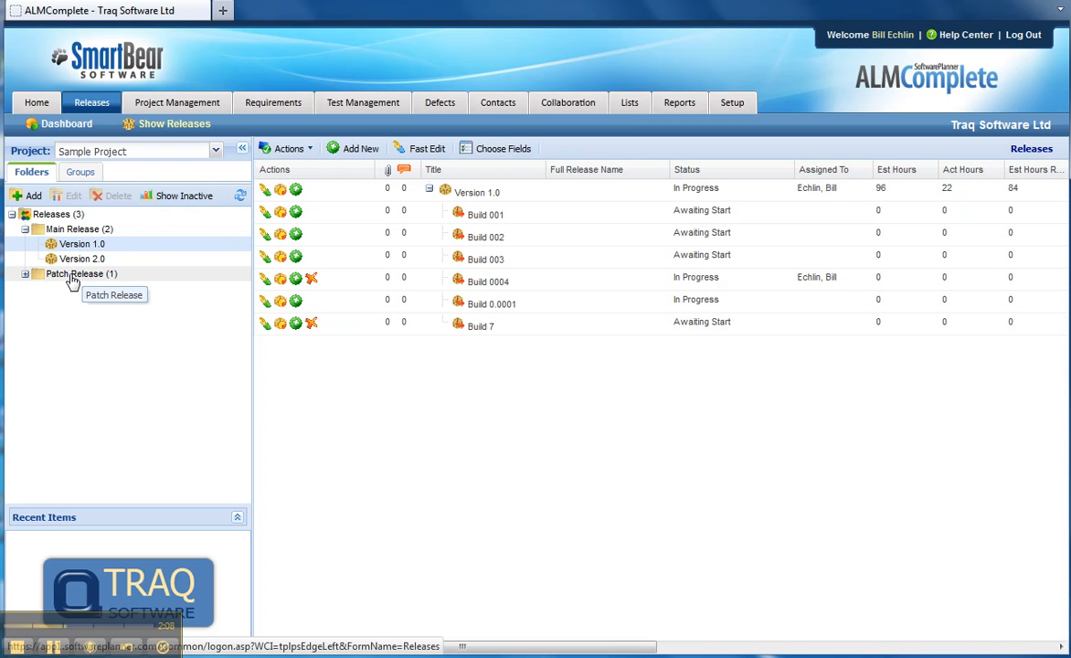
mouse_move(485, 218)
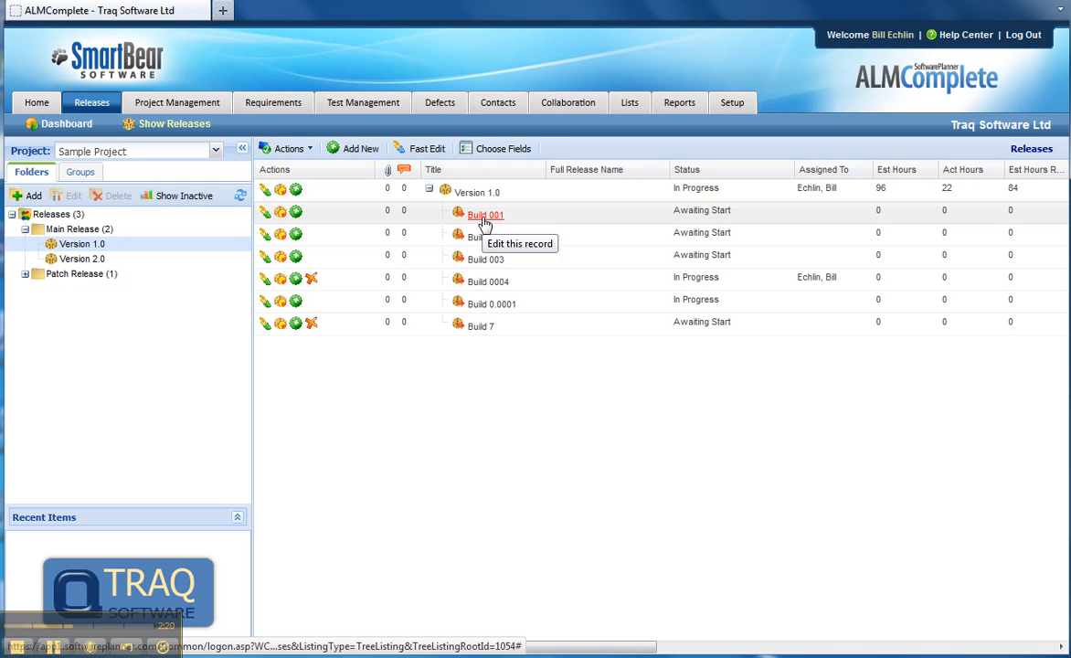
left_click(363, 101)
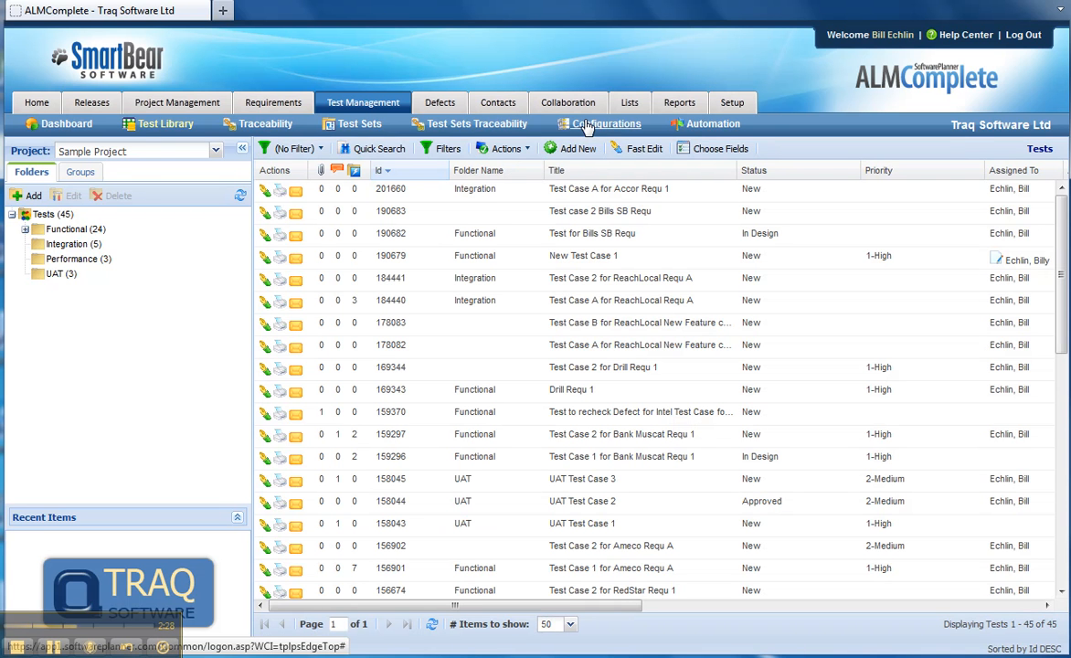
- List the five Windows XP browser configurations, then go to the test sets list
left_click(607, 123)
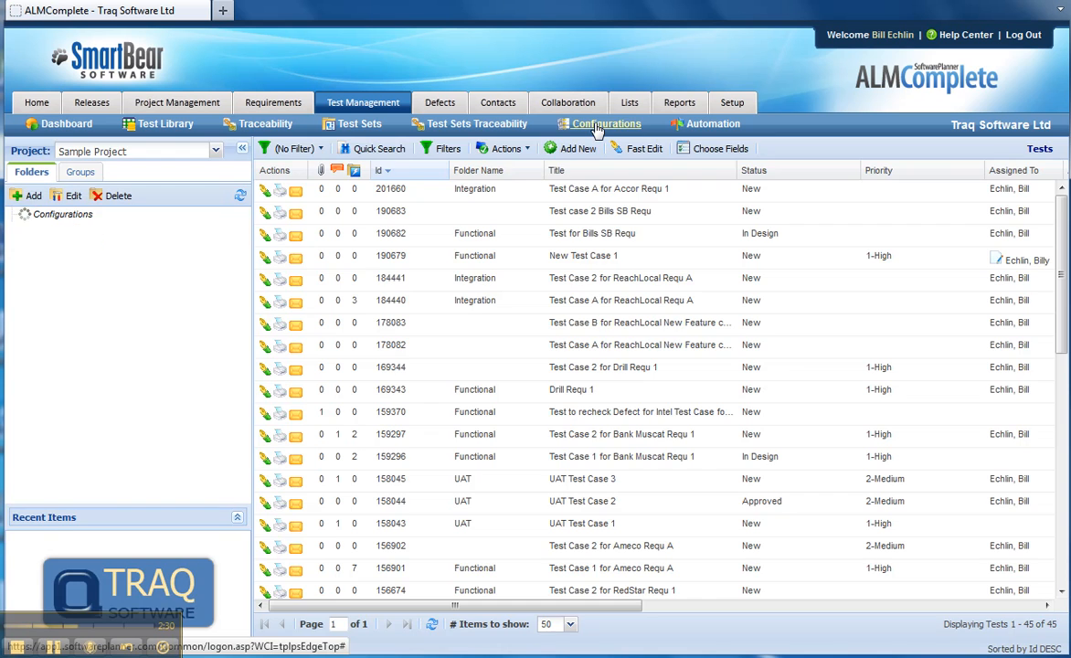
left_click(607, 123)
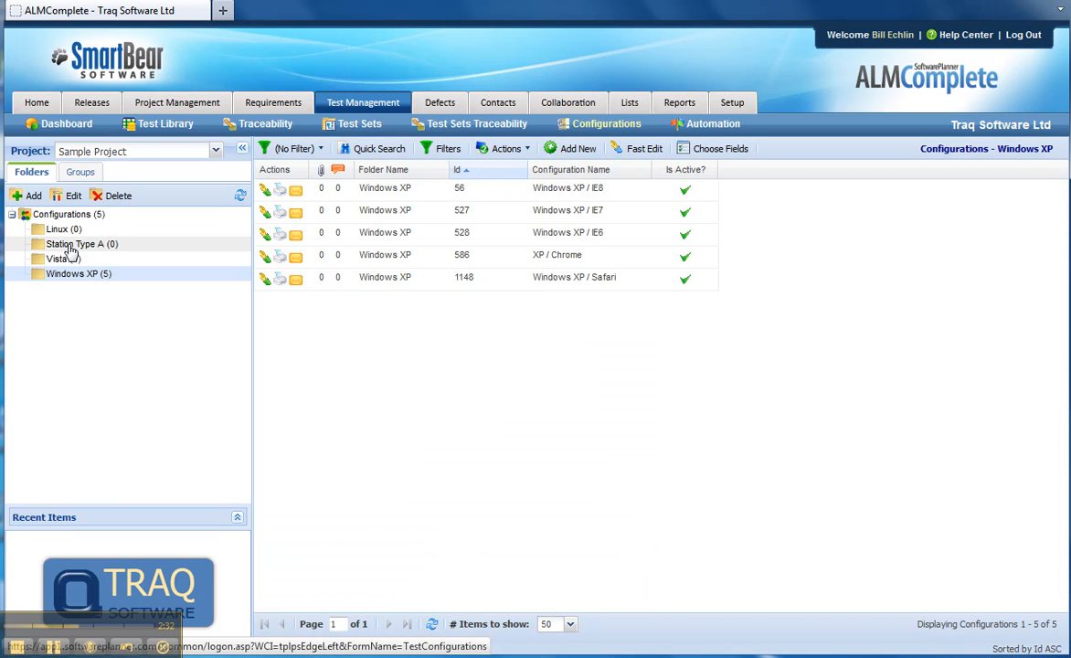
mouse_move(68, 233)
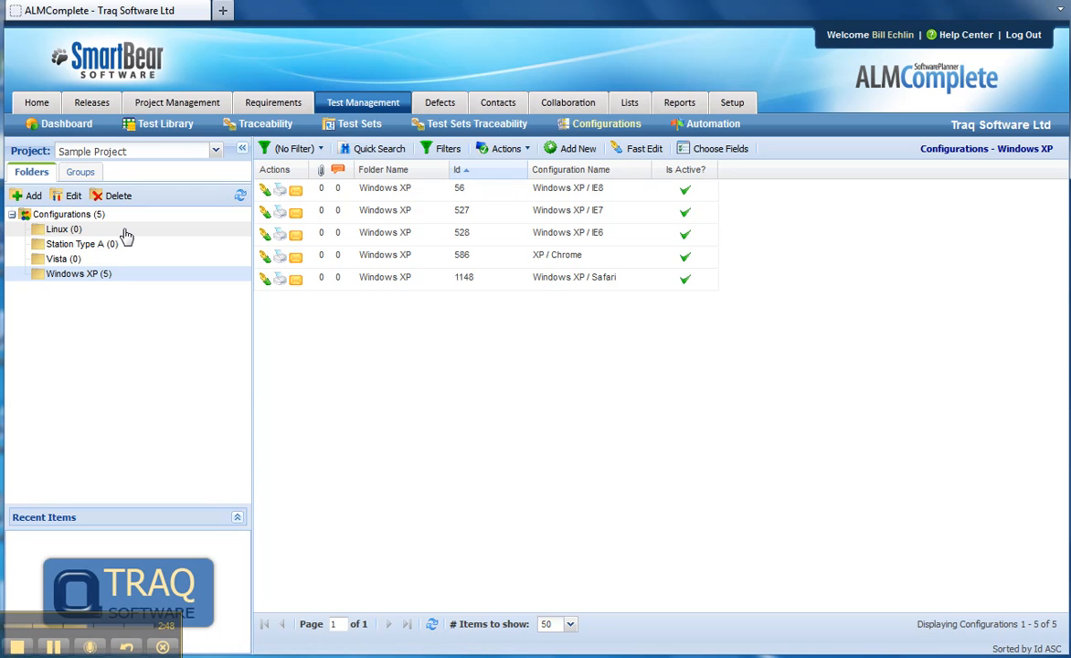
mouse_move(363, 101)
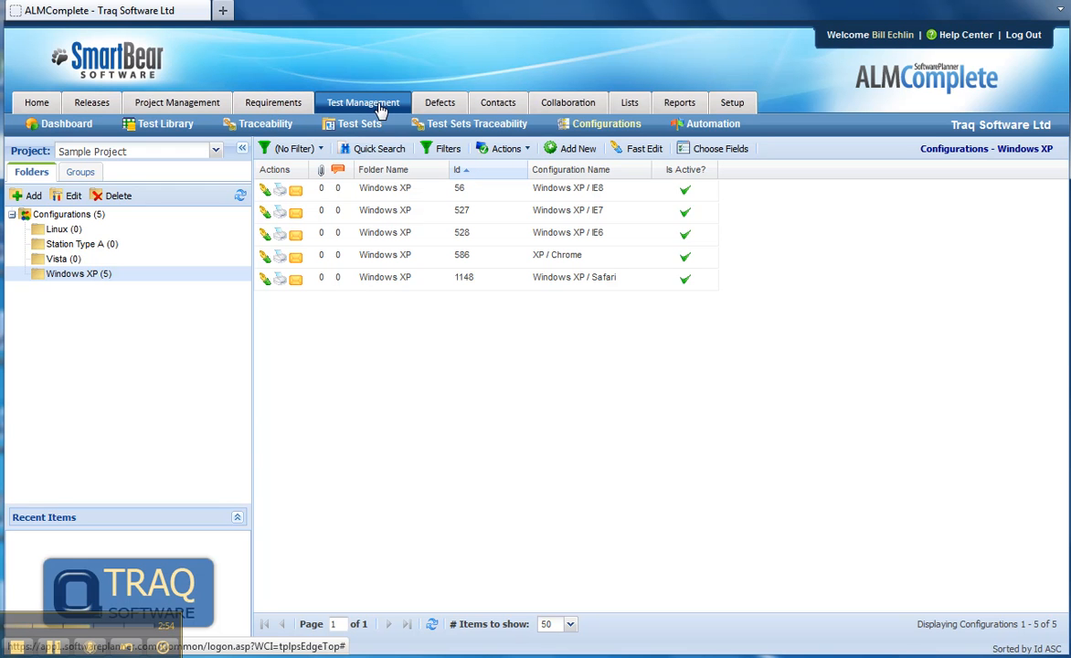
left_click(356, 123)
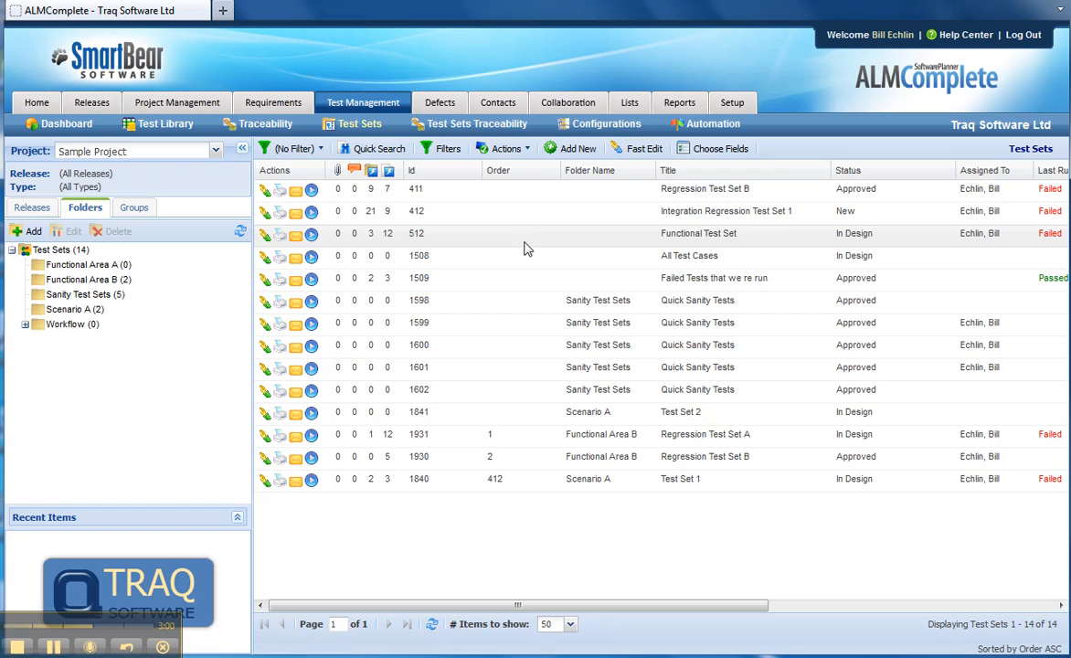
mouse_move(685, 217)
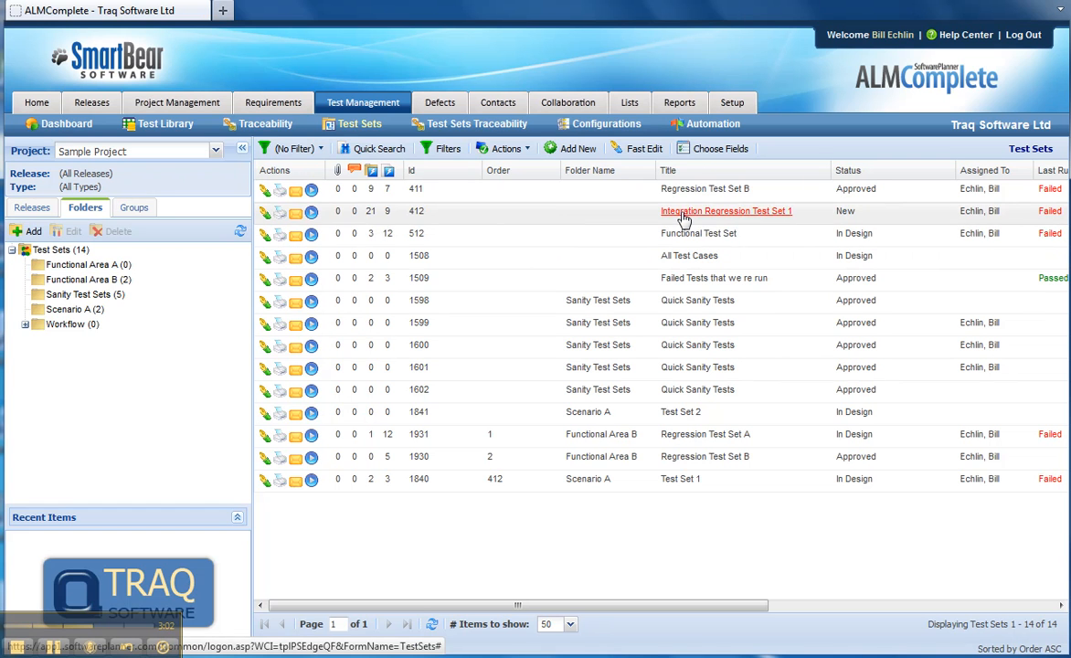
mouse_move(686, 193)
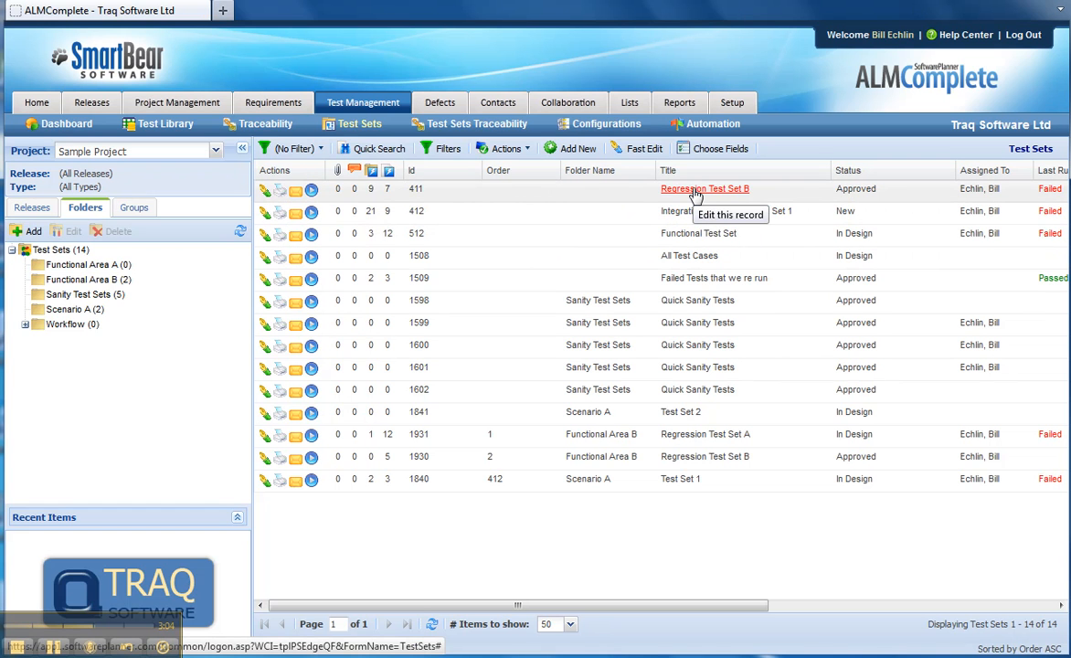
mouse_move(454, 196)
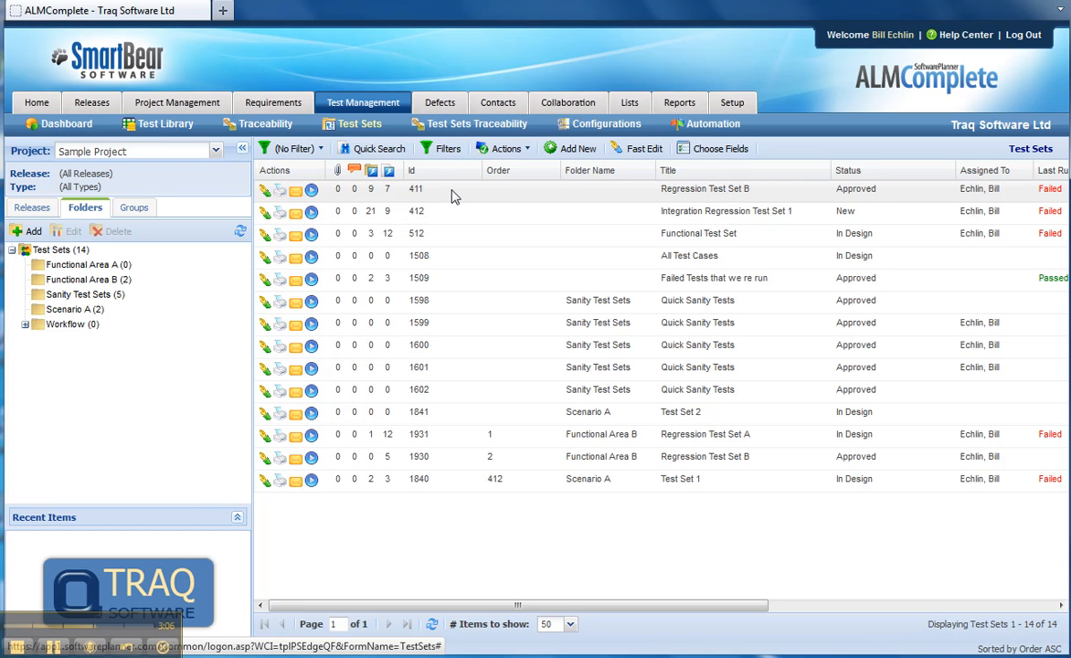
mouse_move(624, 193)
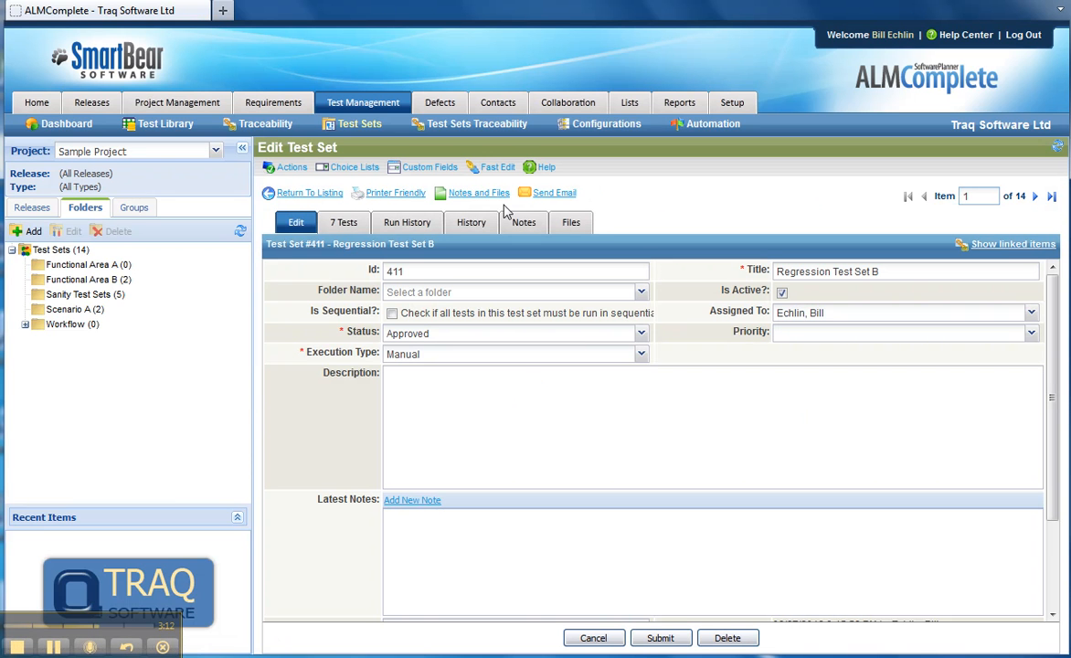
mouse_move(466, 295)
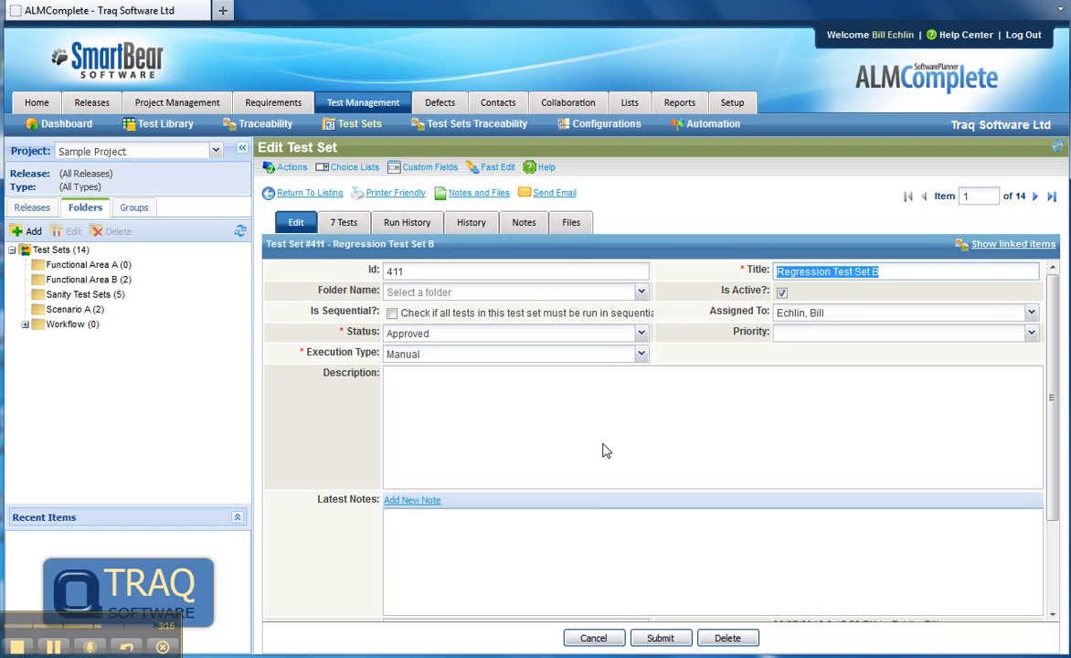
- Open Regression Test Set B (Id 411) to see its seven assigned tests
left_click(344, 222)
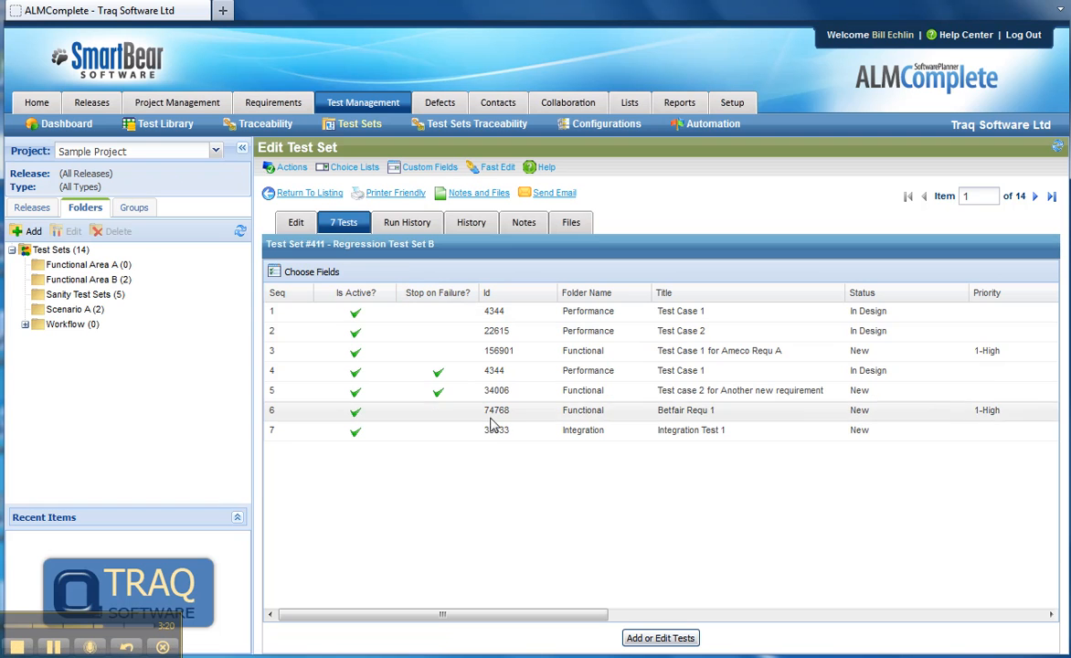
mouse_move(494, 432)
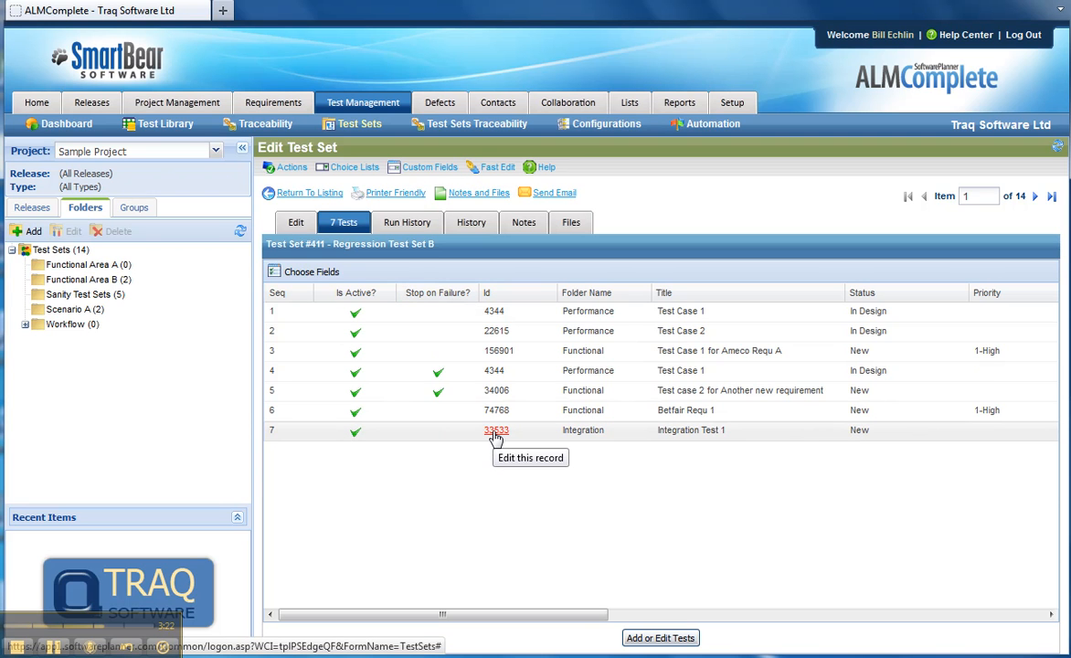
- Return to test set 411's details and expand its two linked releases
left_click(295, 222)
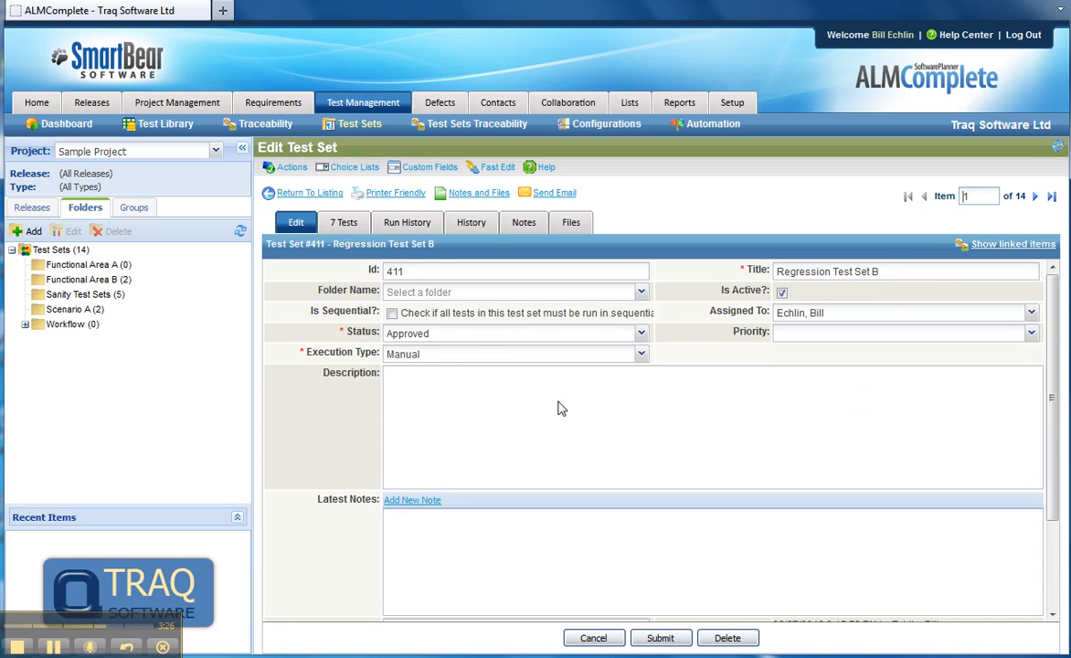
scroll("down", 3)
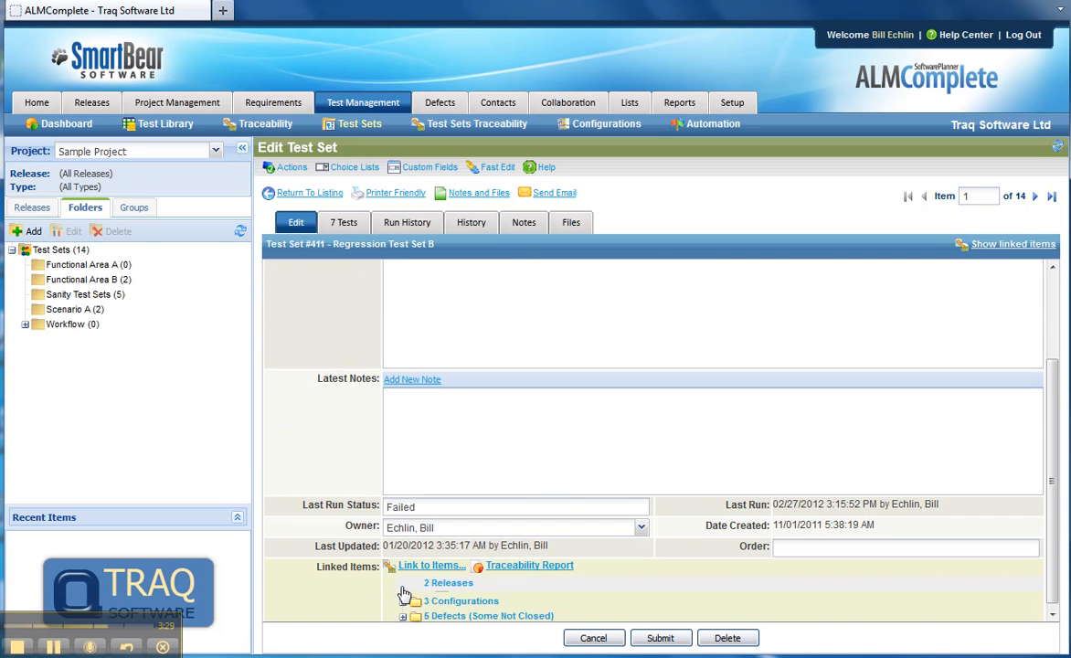
left_click(408, 583)
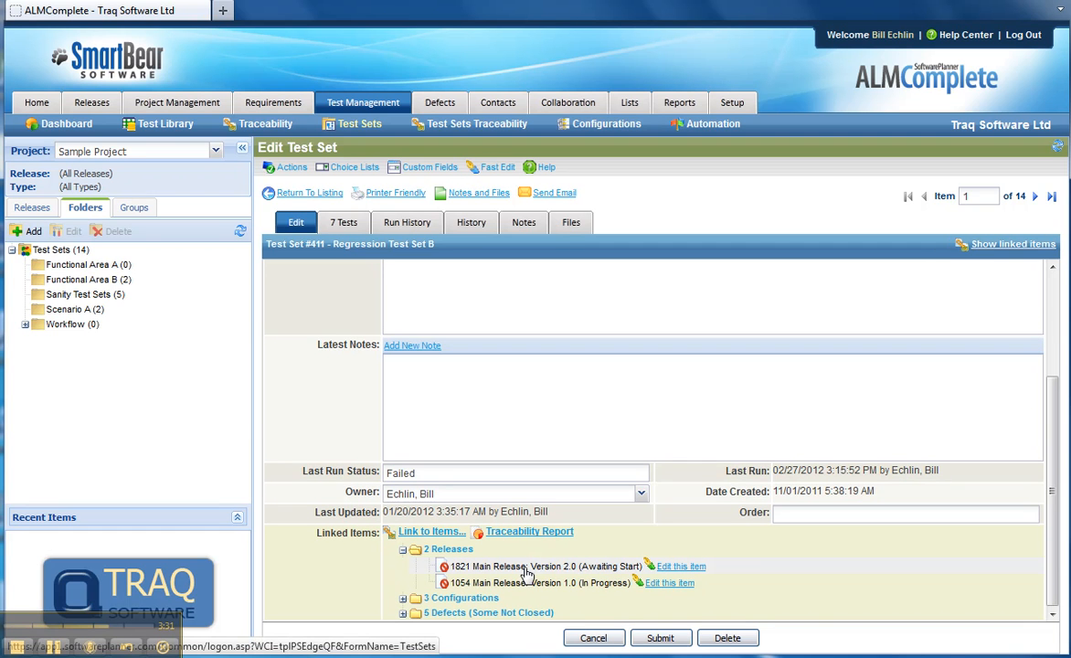
left_click(414, 597)
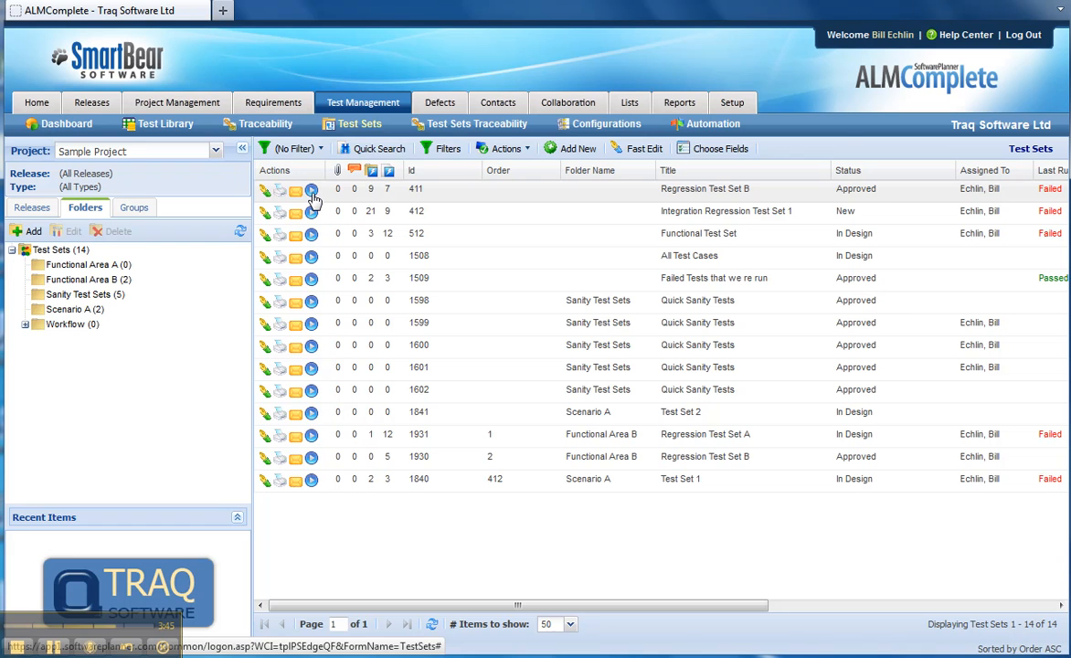
- Run Regression Test Set B on Version 2.0 with the Windows XP / IE6 configuration
left_click(311, 196)
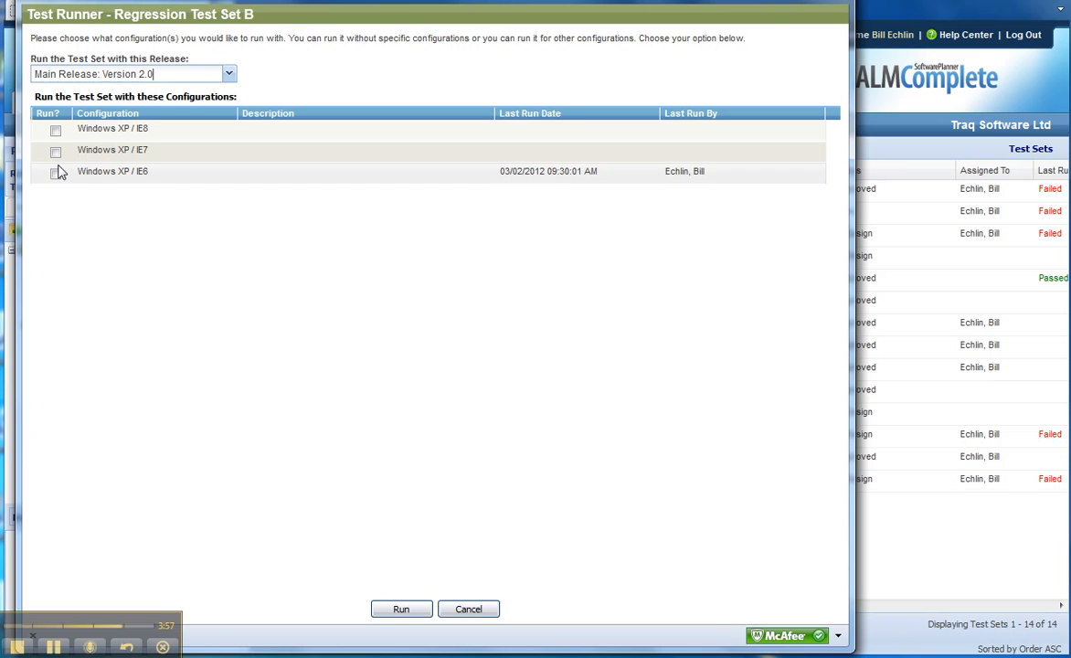
left_click(55, 172)
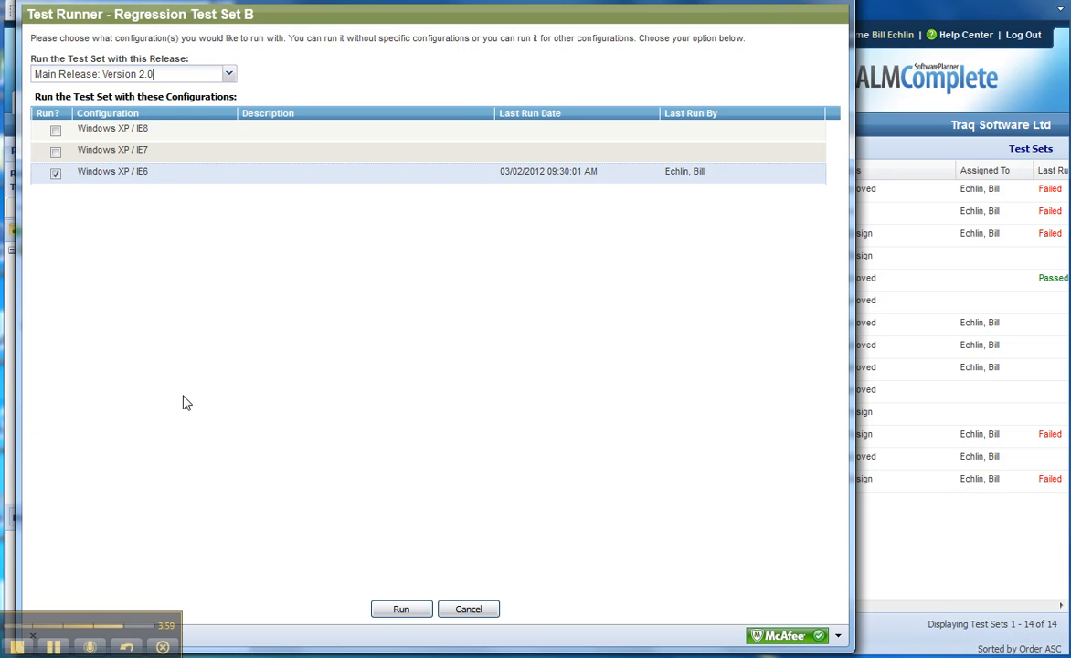
left_click(402, 609)
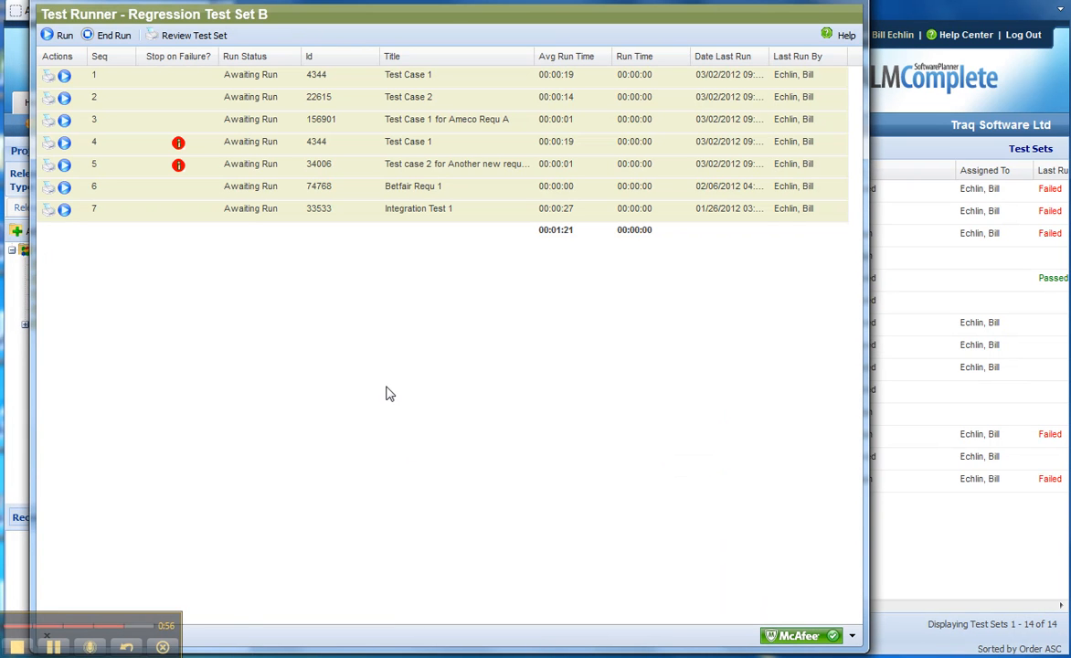
- Execute Test Case 2, then bring up the End Run dialog
left_click(55, 40)
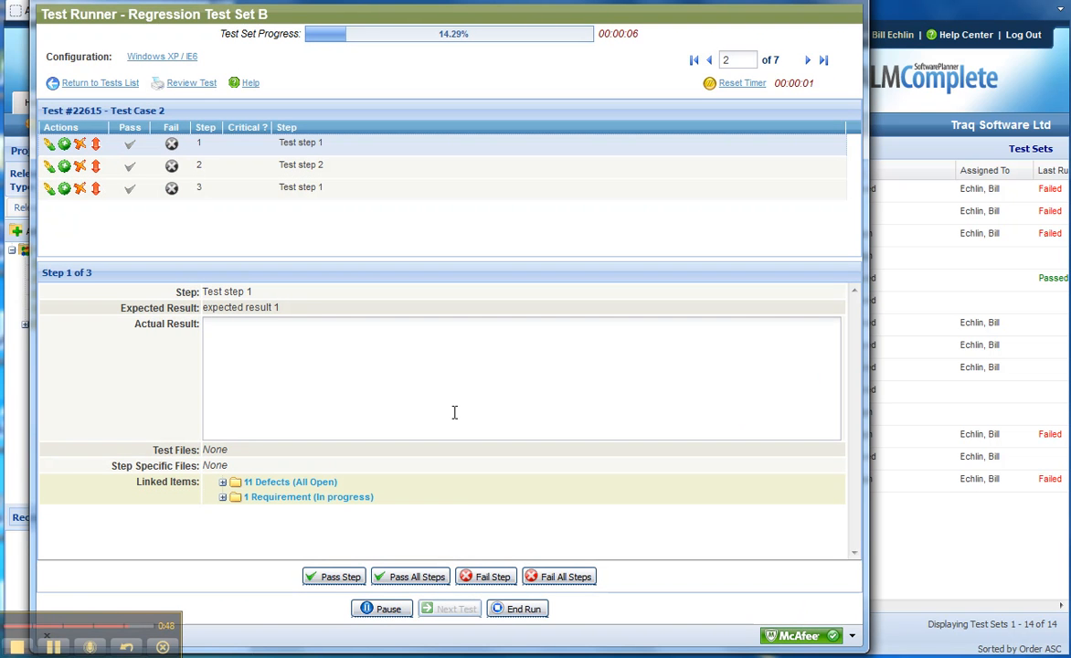
left_click(524, 609)
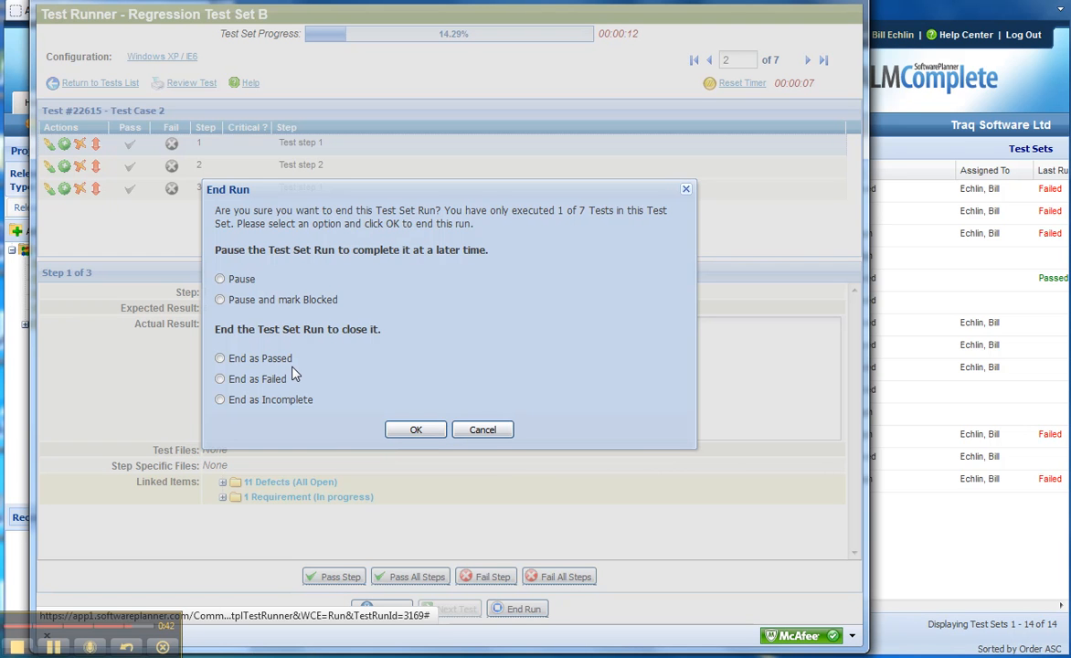